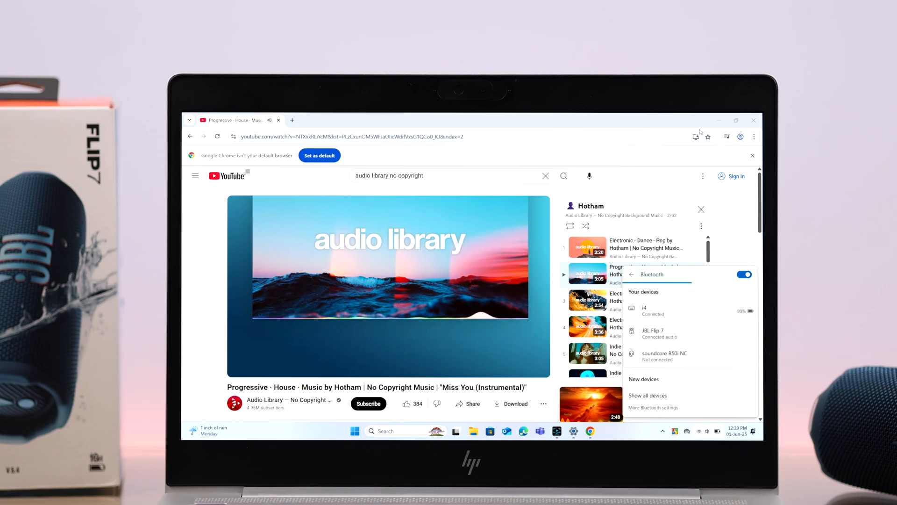
Step: Bring up the Windows Start menu from the taskbar
{"action": "left_click", "coordinate": [369, 447]}
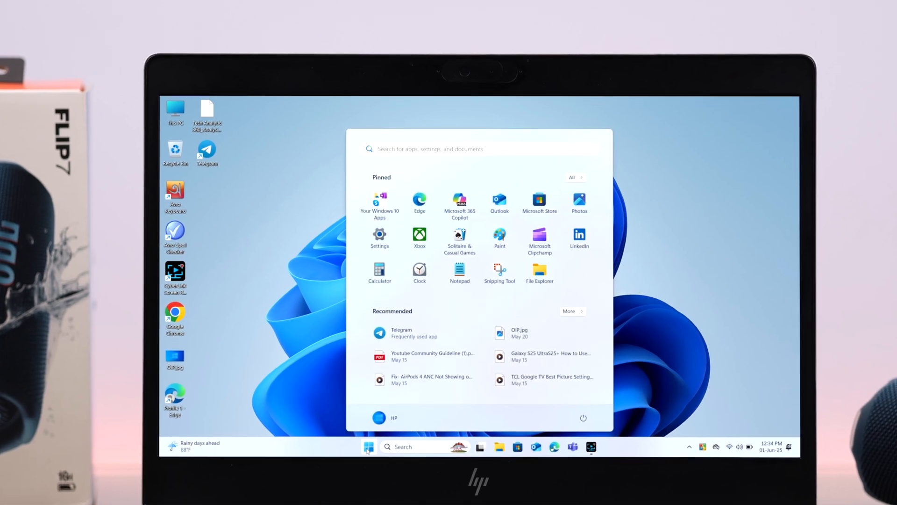
Step: Open Settings and go to the Bluetooth & devices page
{"action": "left_click", "coordinate": [380, 235]}
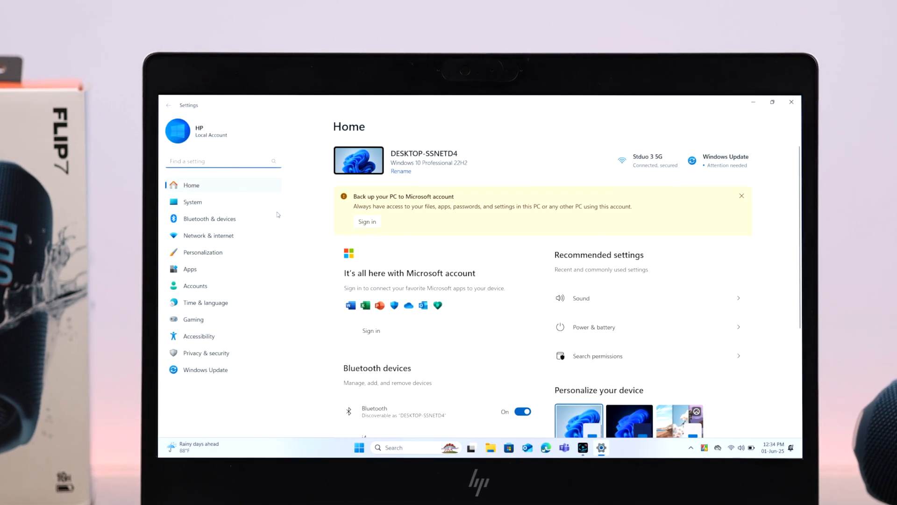
{"action": "left_click", "coordinate": [209, 218]}
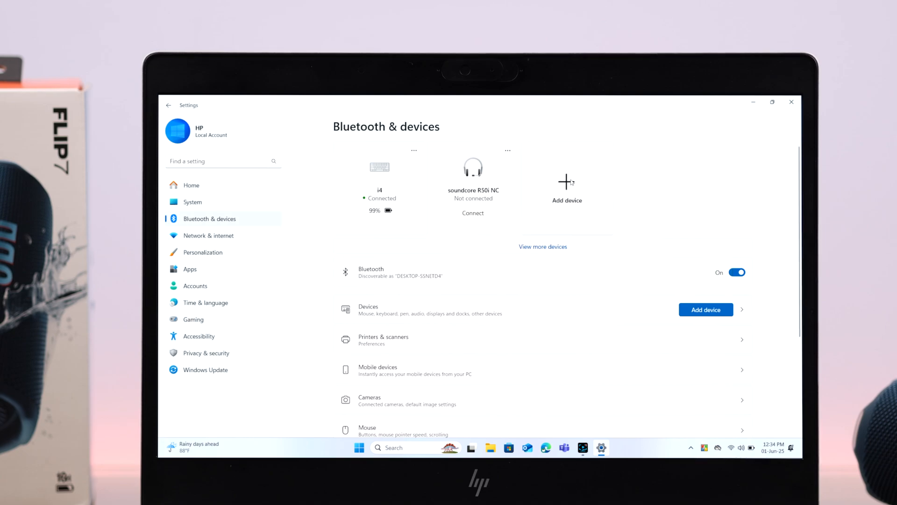
Step: Add a Bluetooth device, pair the JBL Flip 7 speaker, and finish once it reports ready
{"action": "left_click", "coordinate": [706, 310]}
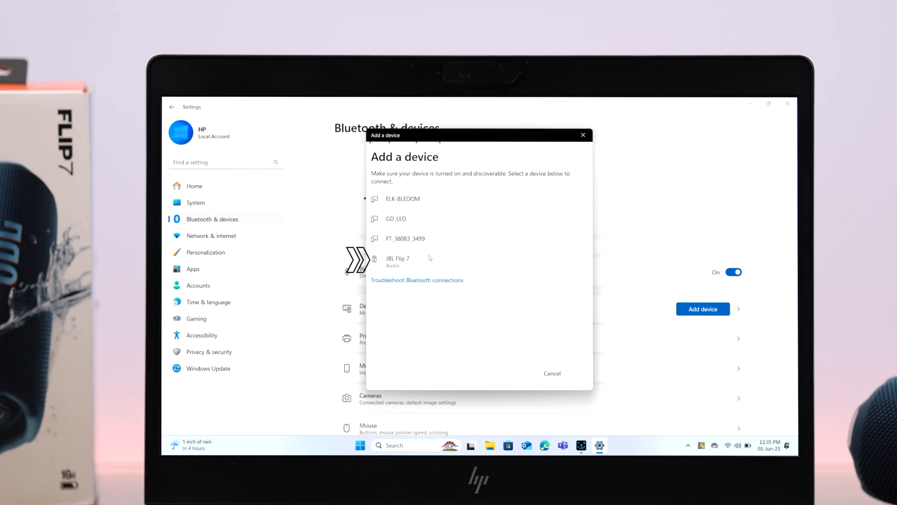
{"action": "left_click", "coordinate": [398, 261]}
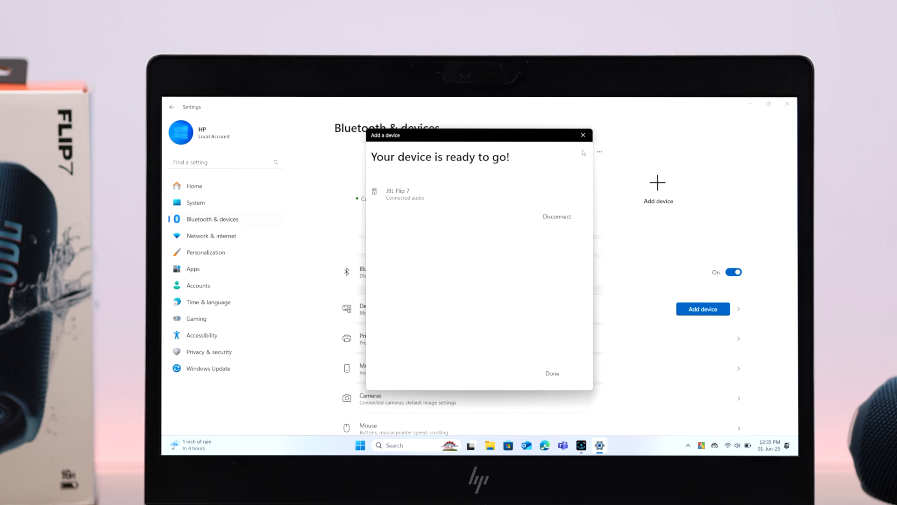
{"action": "left_click", "coordinate": [551, 373]}
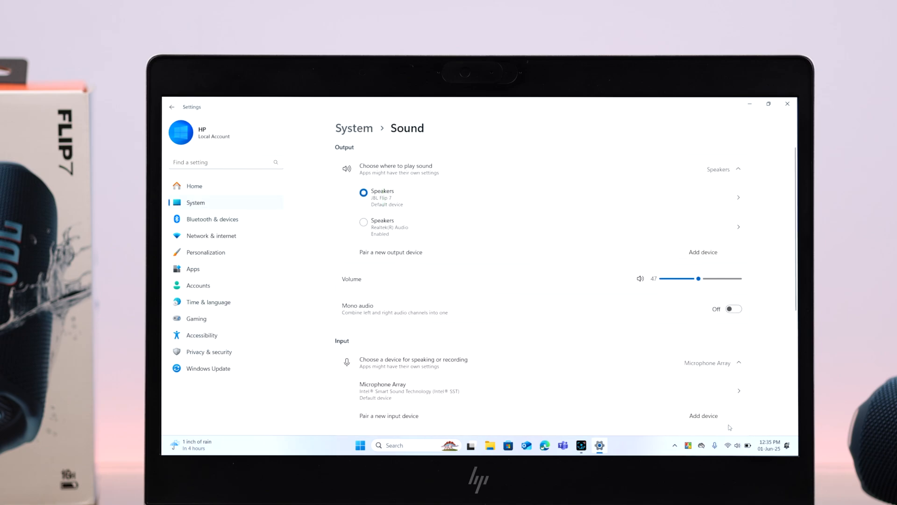
Step: Select Speakers (JBL Flip 7) as the default output on the Sound page
{"action": "left_click", "coordinate": [382, 197]}
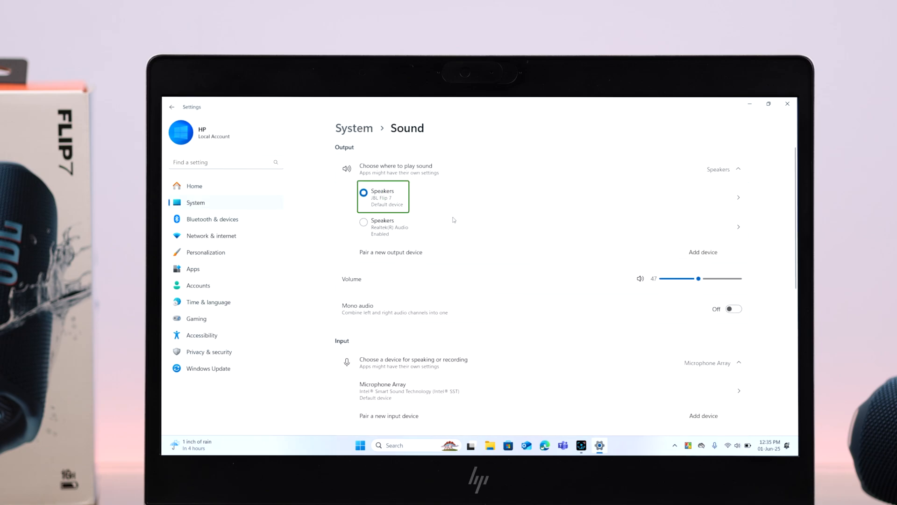